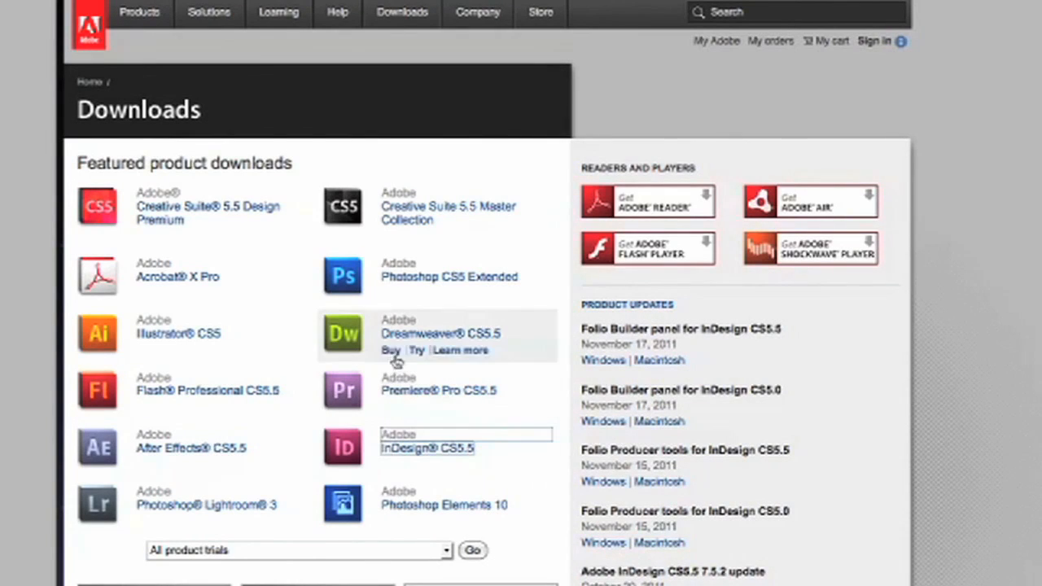
{"action": "mouse_move", "coordinate": [394, 268]}
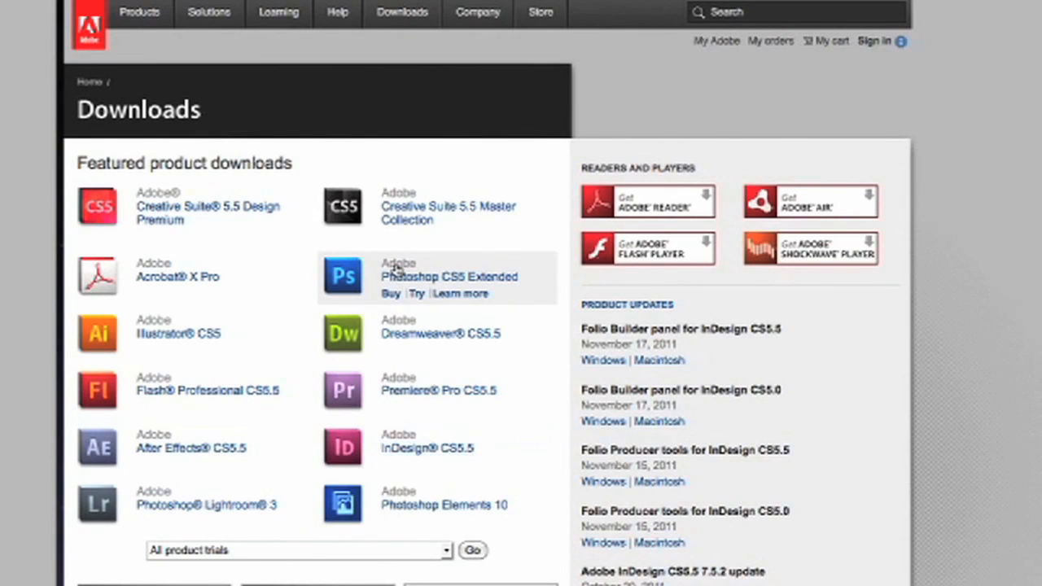
Reach the InDesign CS5.5 free trial page from Adobe Downloads via its Try link
{"action": "left_click", "coordinate": [426, 448]}
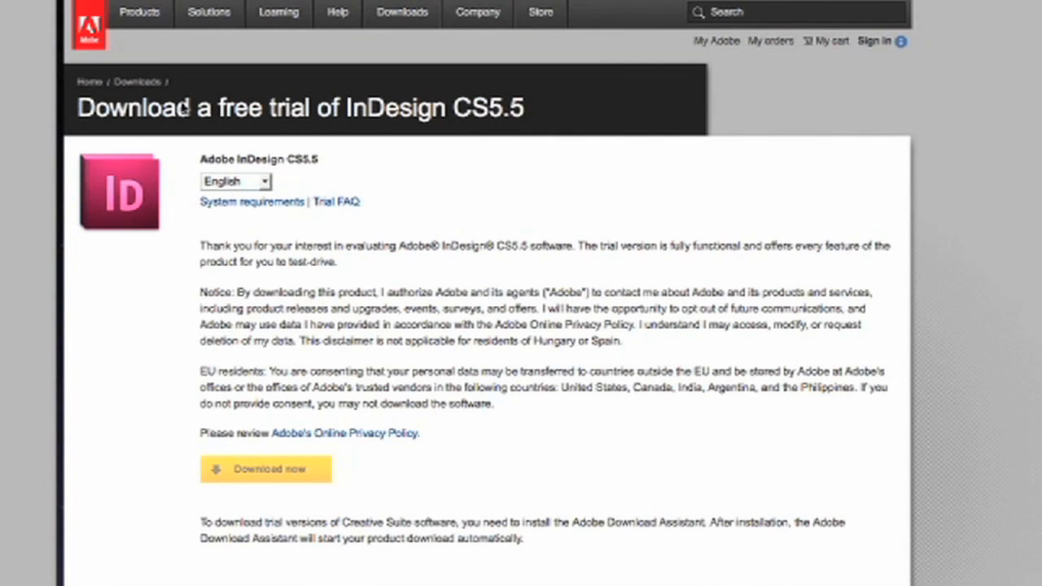
{"action": "triple_click", "coordinate": [300, 107]}
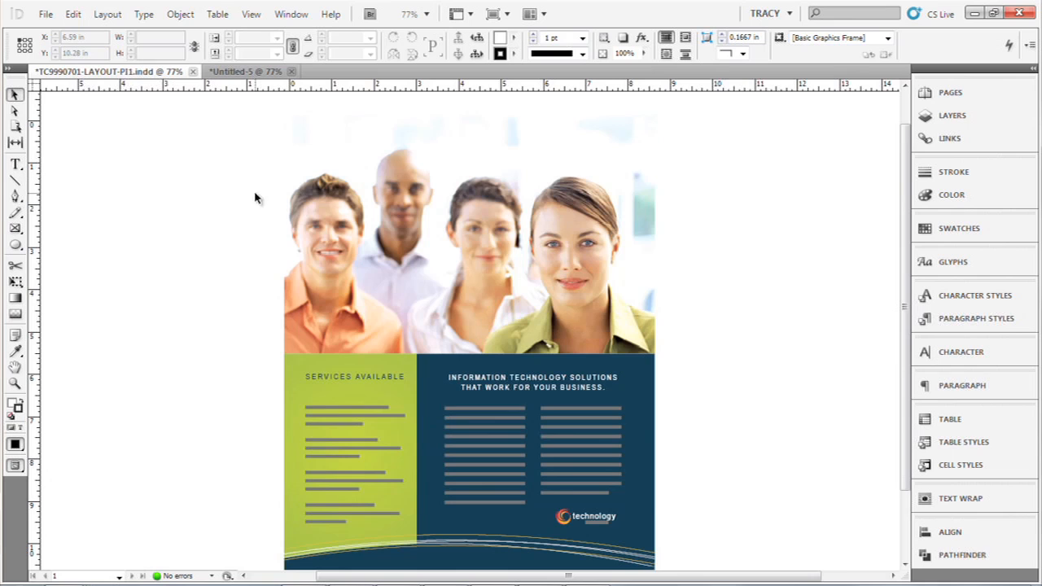
{"action": "mouse_move", "coordinate": [218, 144]}
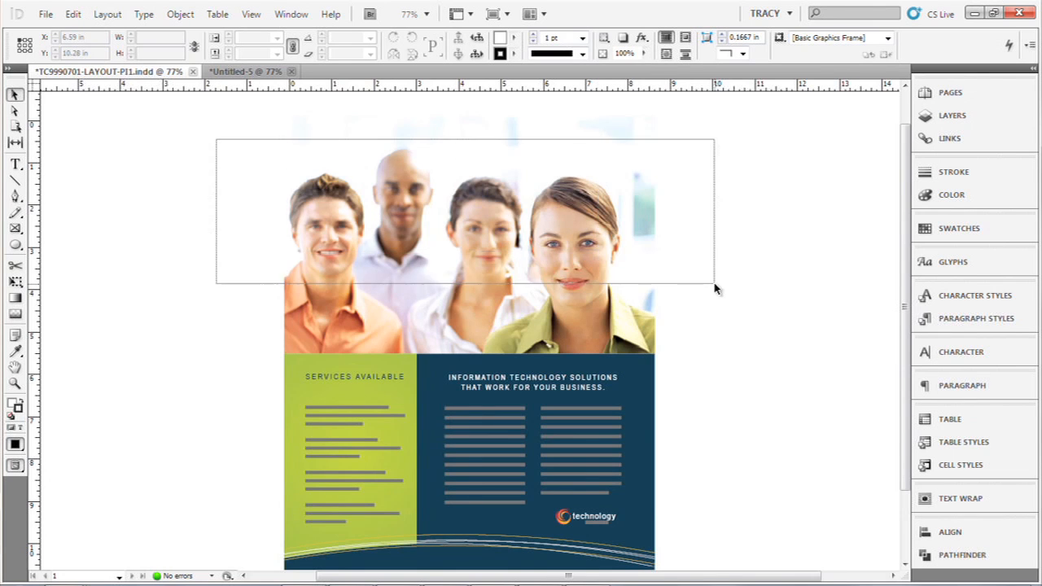
Marquee-select the photo frame and the hidden frame outline above it
{"action": "left_click_drag", "start_coordinate": [714, 283], "coordinate": [736, 316]}
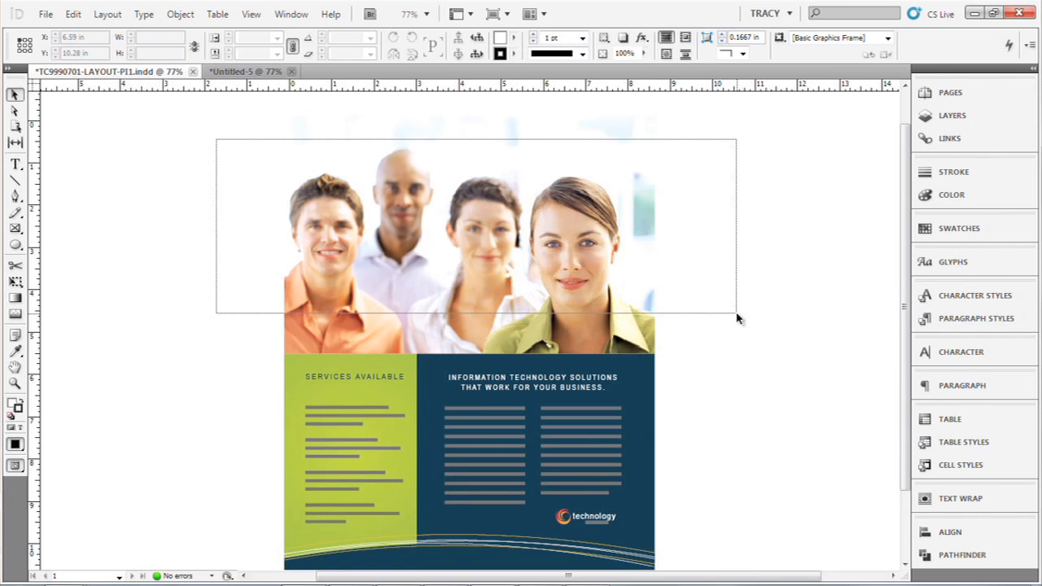
{"action": "left_click", "coordinate": [469, 234]}
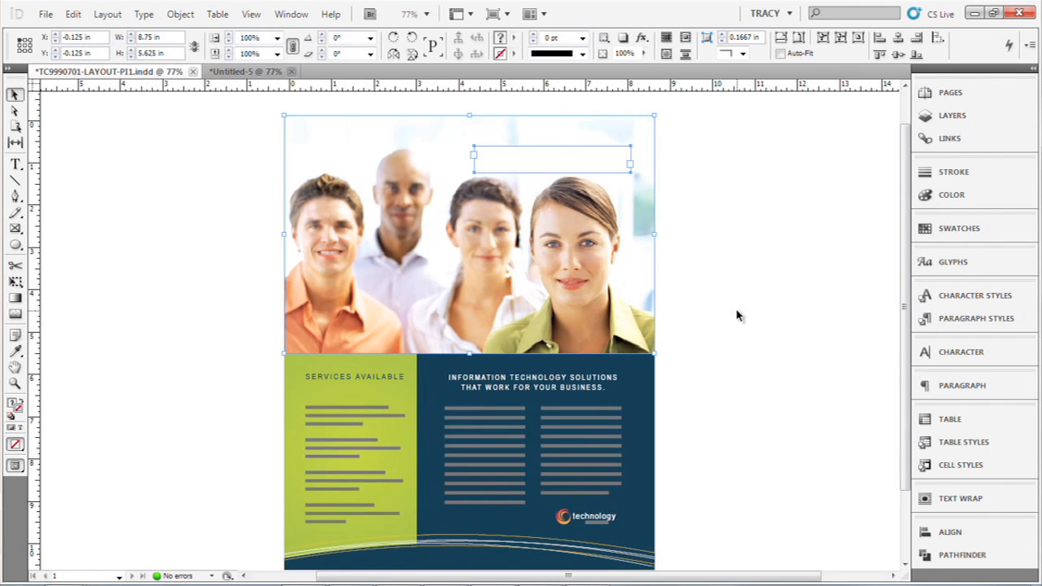
{"action": "mouse_move", "coordinate": [535, 166]}
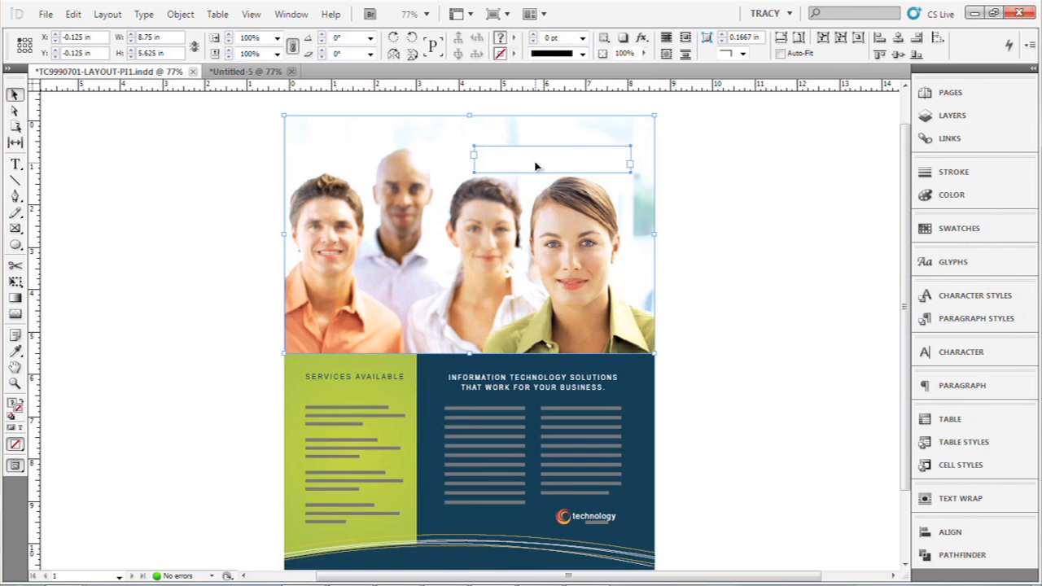
{"action": "mouse_move", "coordinate": [603, 273]}
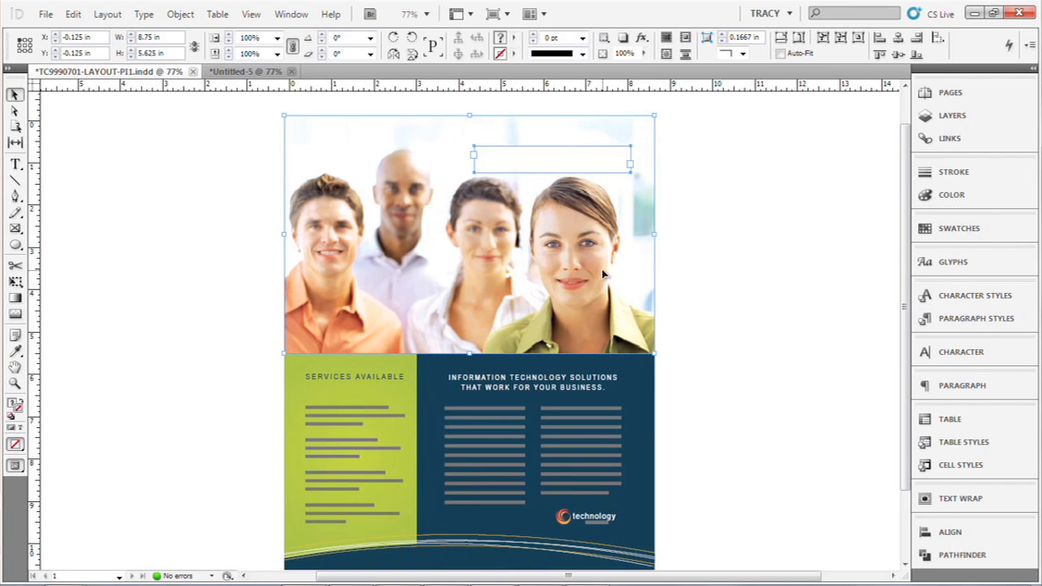
{"action": "mouse_move", "coordinate": [585, 270]}
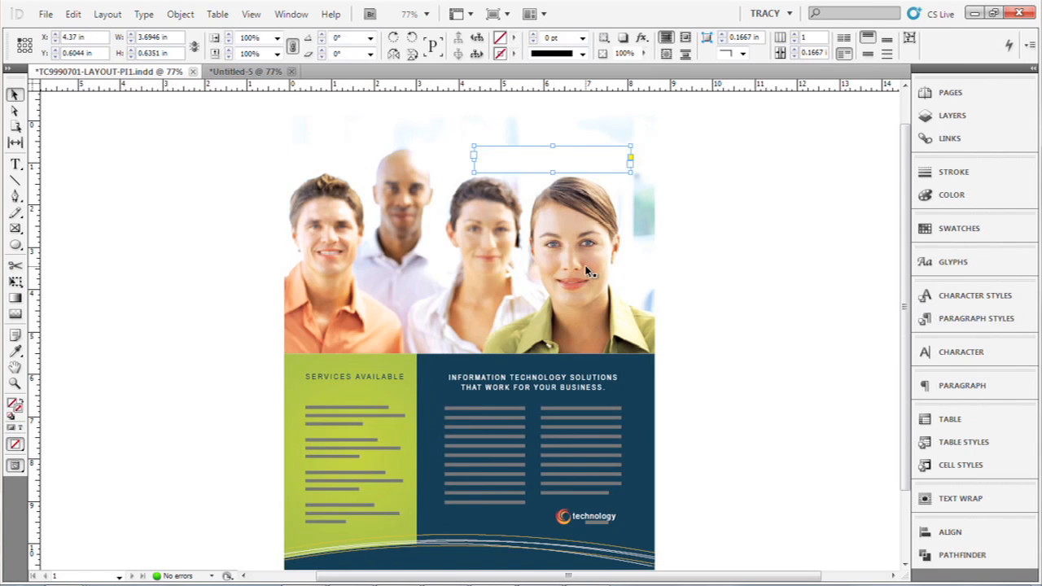
{"action": "mouse_move", "coordinate": [582, 163]}
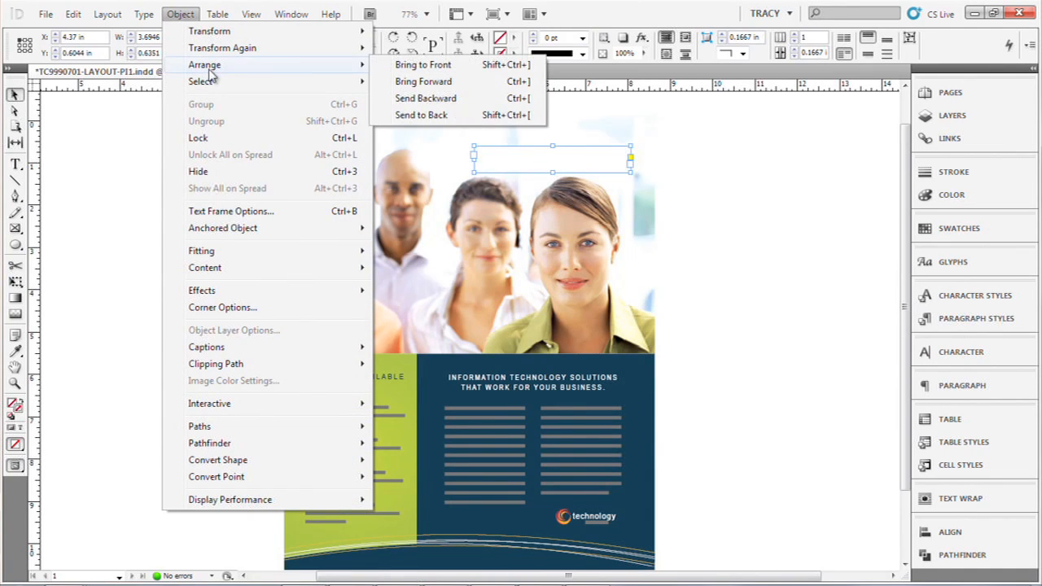
{"action": "mouse_move", "coordinate": [423, 65]}
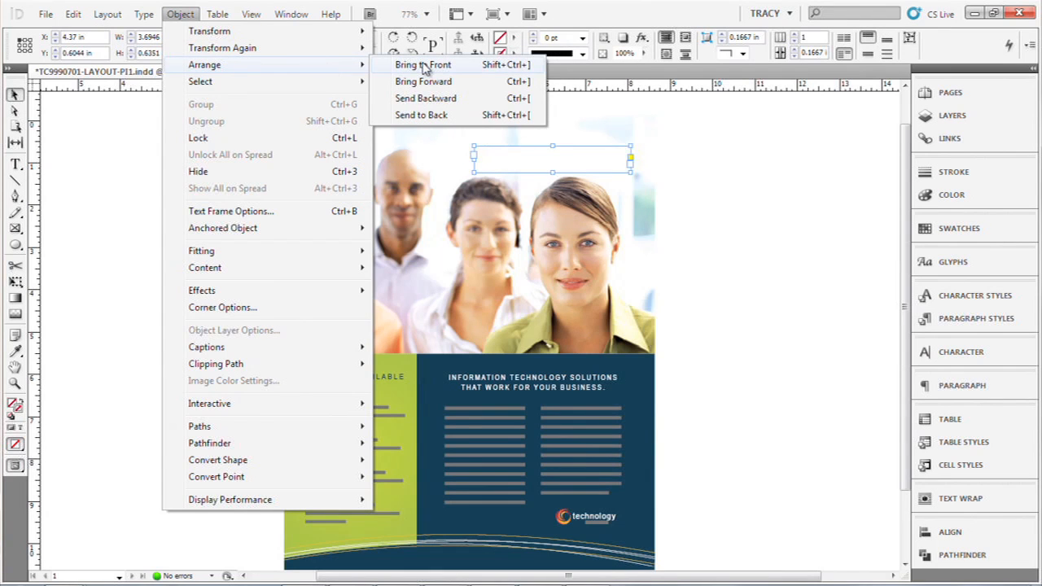
Apply Object > Arrange > Bring to Front so the 'simplifying IT' headline shows over the photo
{"action": "left_click", "coordinate": [423, 65]}
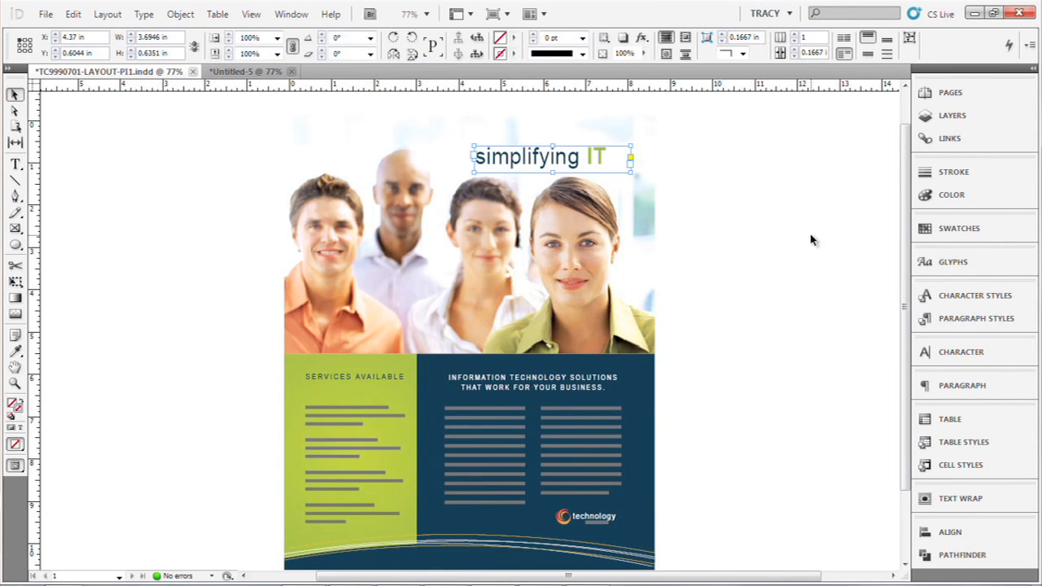